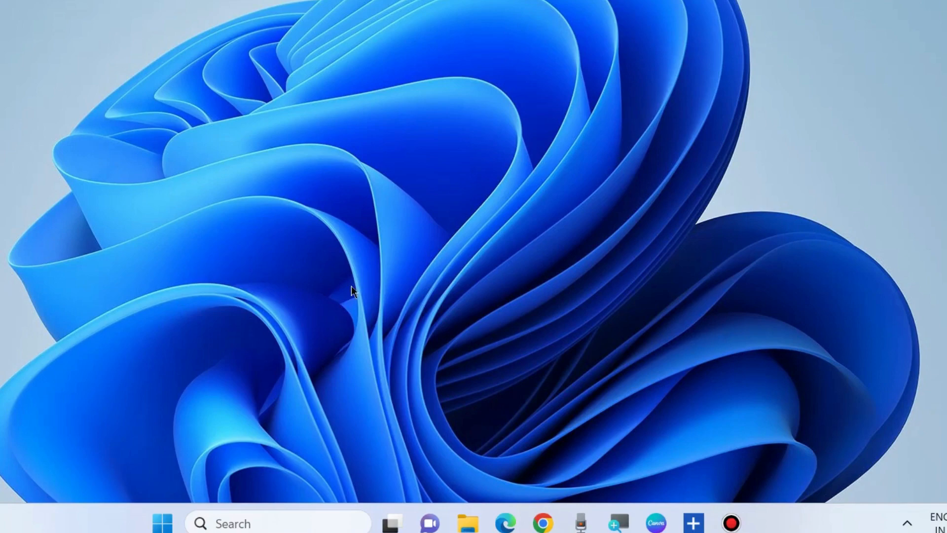
pyautogui.moveTo(210, 406)
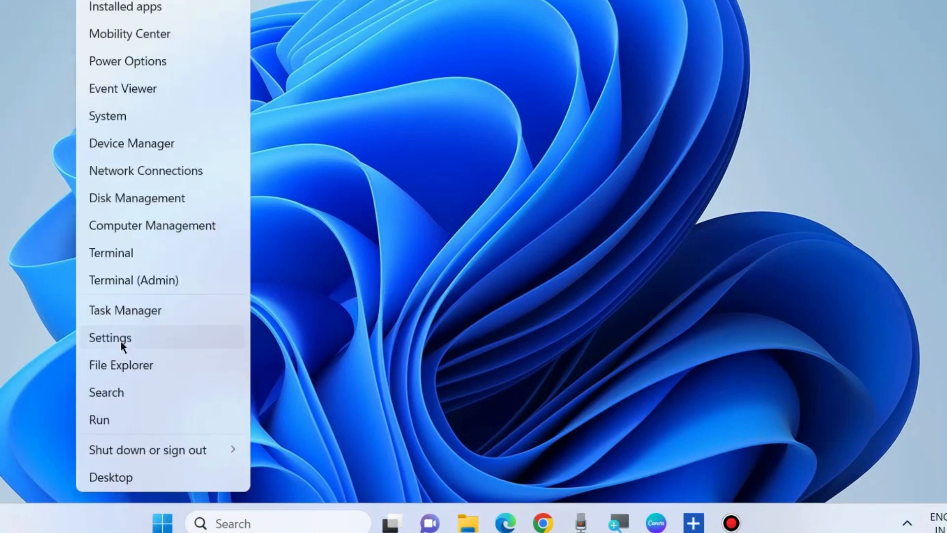
# Run the Windows Update troubleshooter from System > Troubleshoot > Other troubleshooters in Settings
pyautogui.click(110, 337)
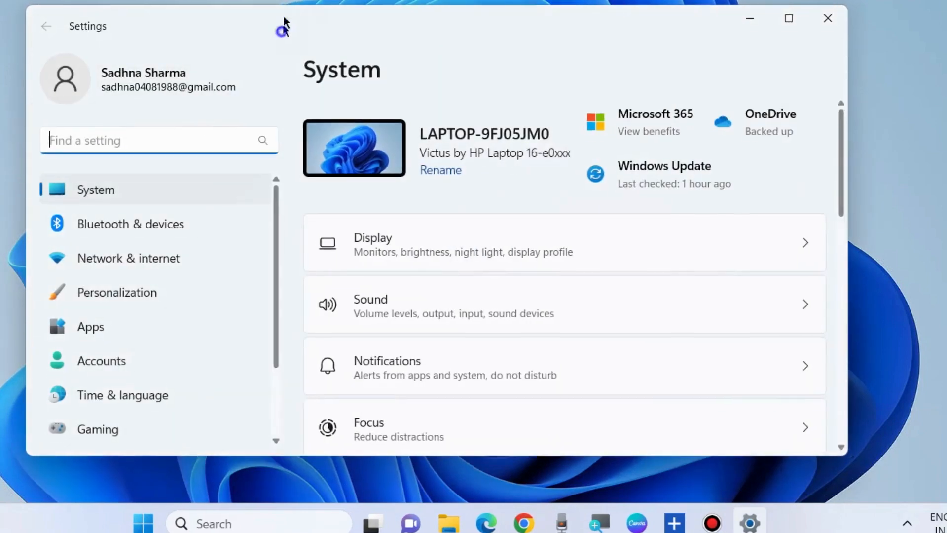
pyautogui.scroll(-3)
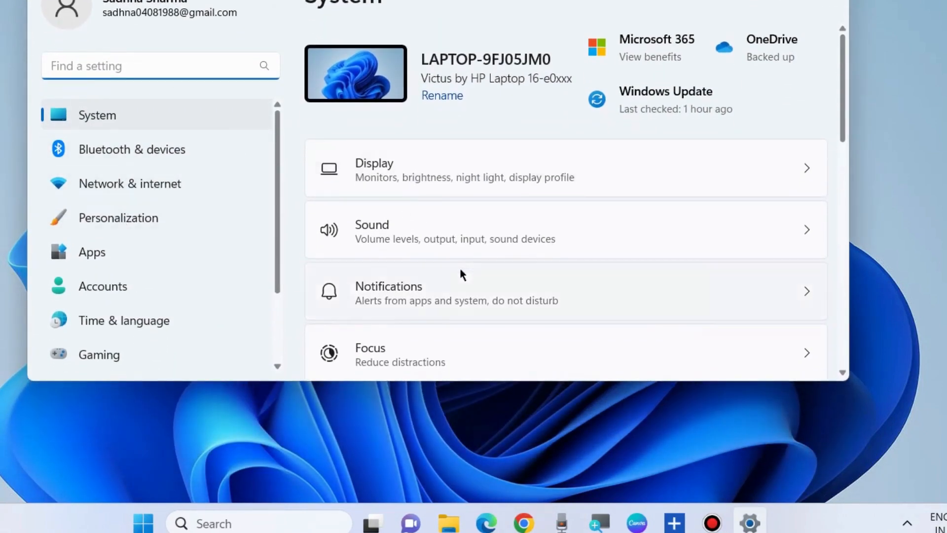
pyautogui.scroll(-3)
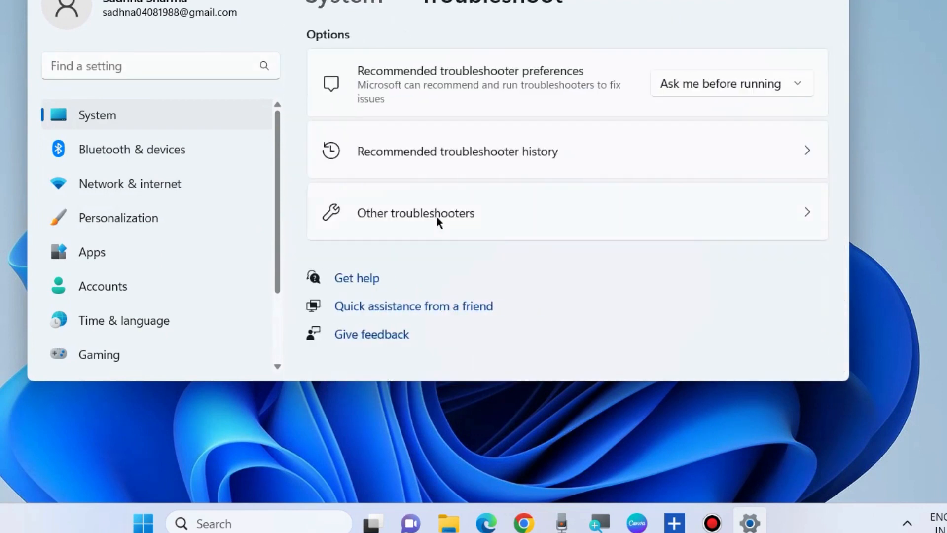
pyautogui.click(416, 212)
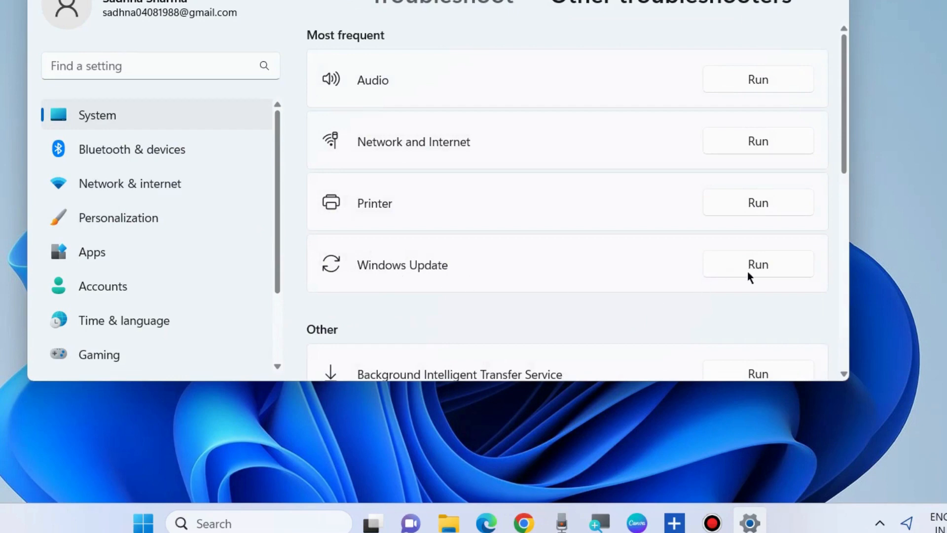
pyautogui.click(758, 264)
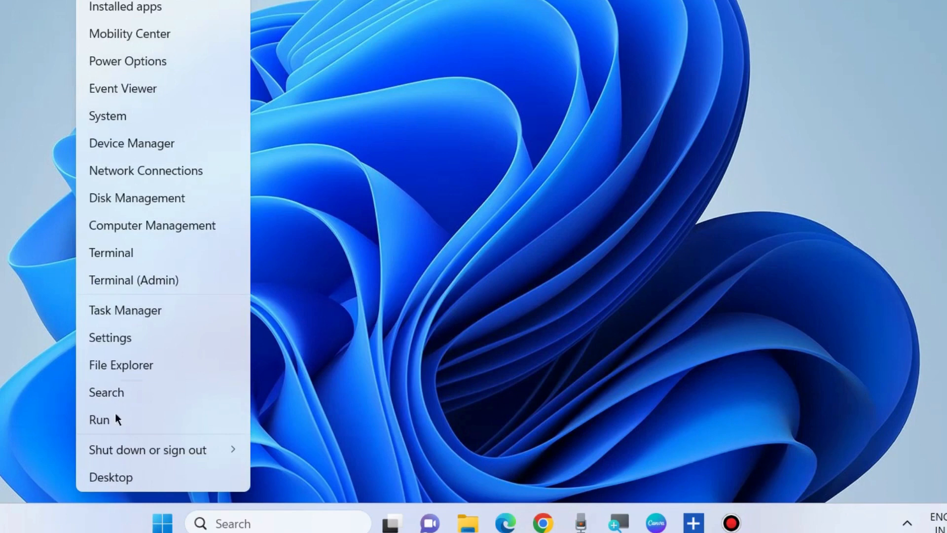
# Launch gpedit.msc from the Run dialog
pyautogui.click(99, 419)
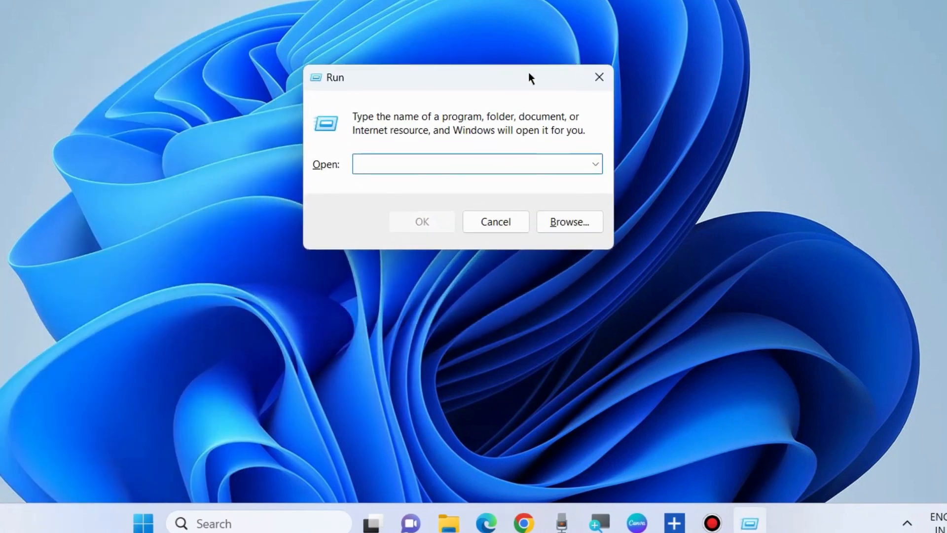
pyautogui.write('gpedit.msc')
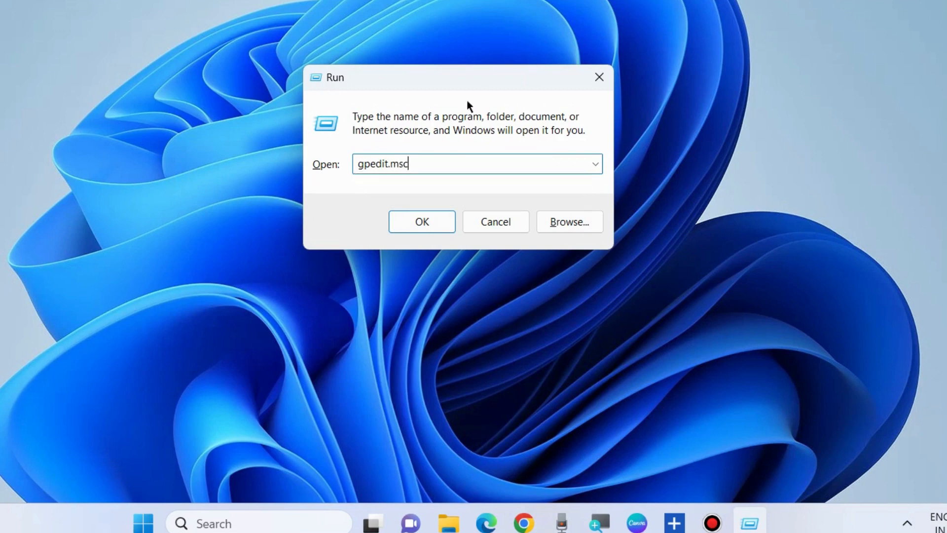
pyautogui.click(422, 222)
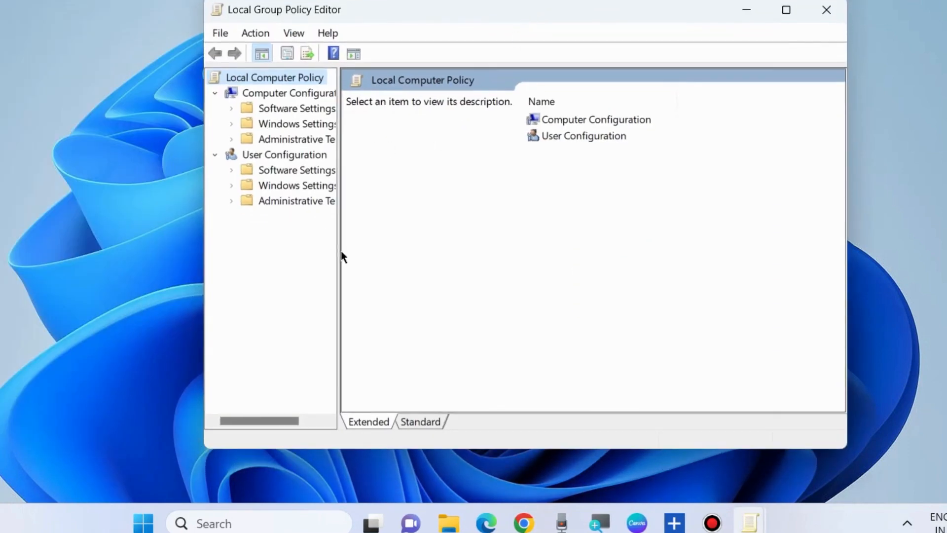
# Under Computer Configuration > Administrative Templates > System, select 'Specify settings for optional component installation and component repair'
pyautogui.moveTo(339, 241); pyautogui.dragTo(441, 242)
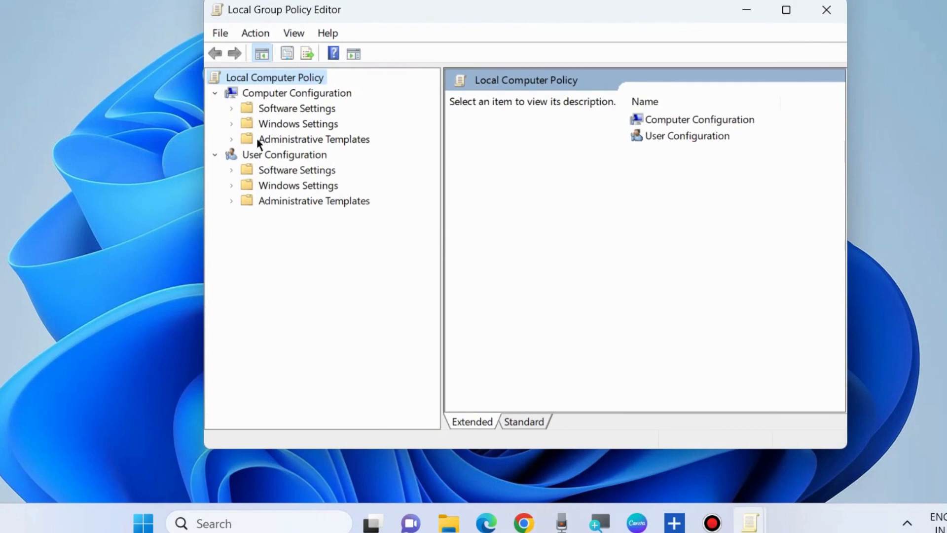
pyautogui.click(296, 93)
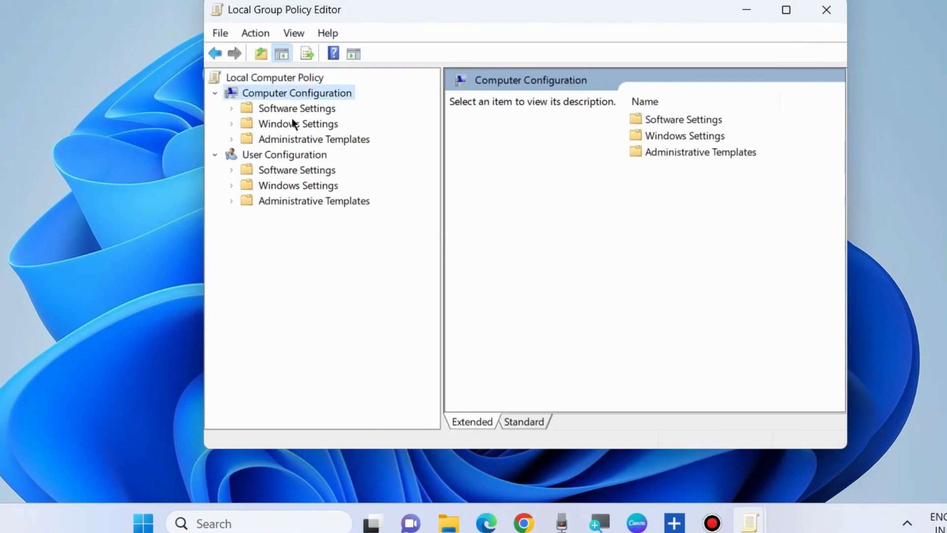
pyautogui.click(313, 139)
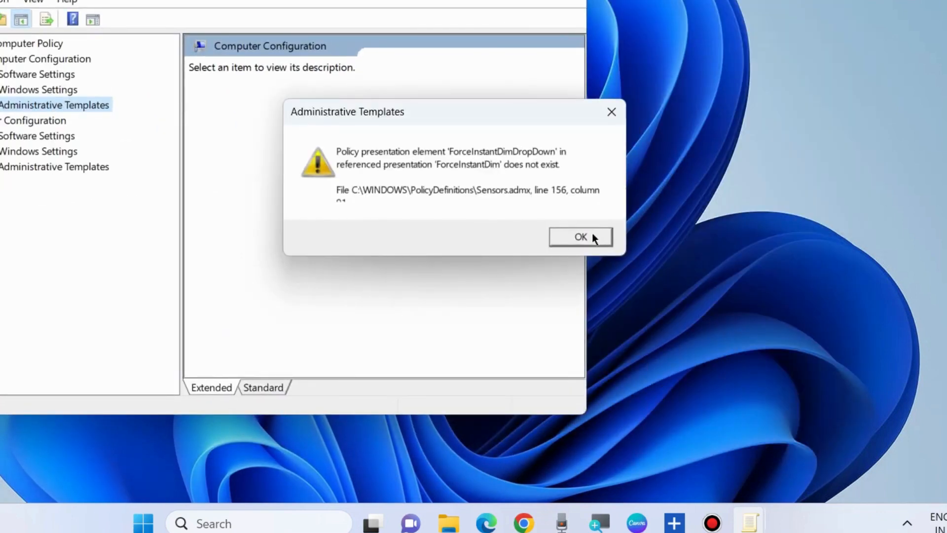
pyautogui.click(579, 236)
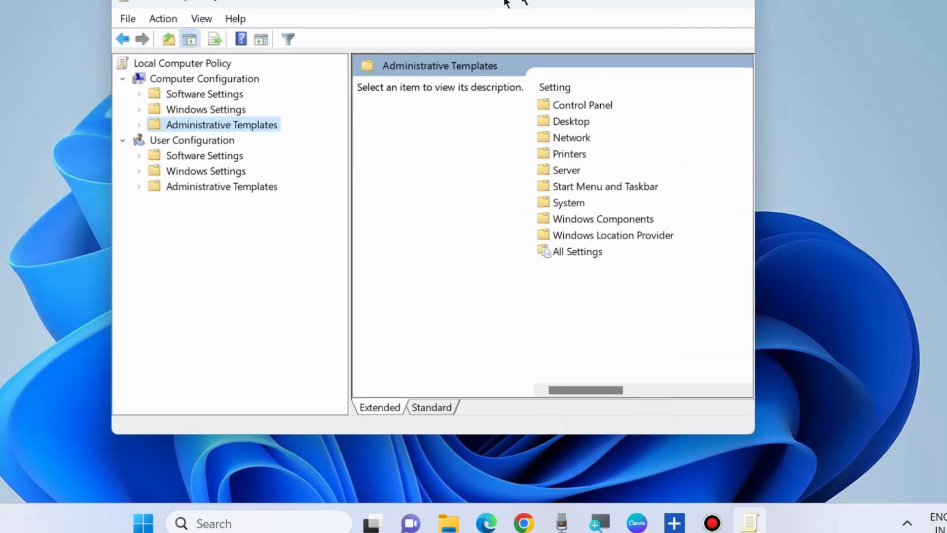
pyautogui.click(139, 124)
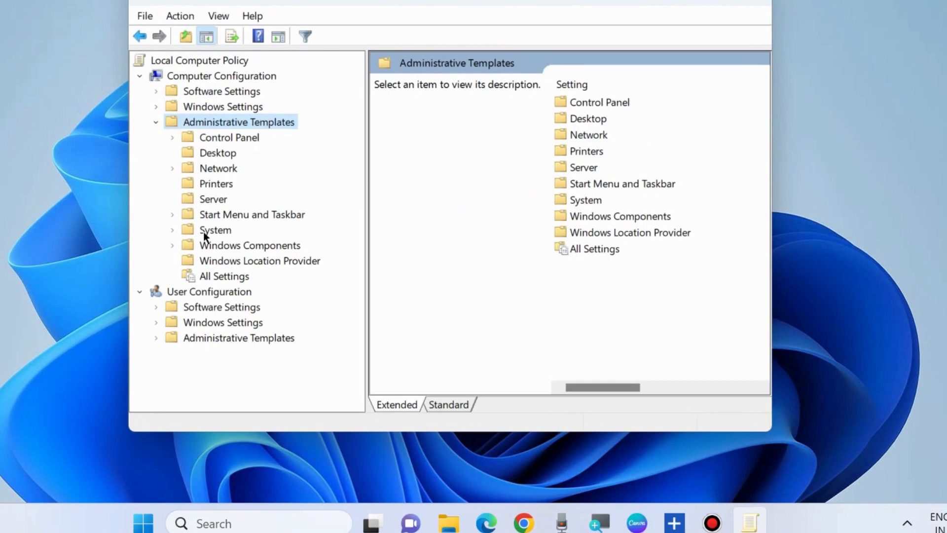
pyautogui.click(215, 229)
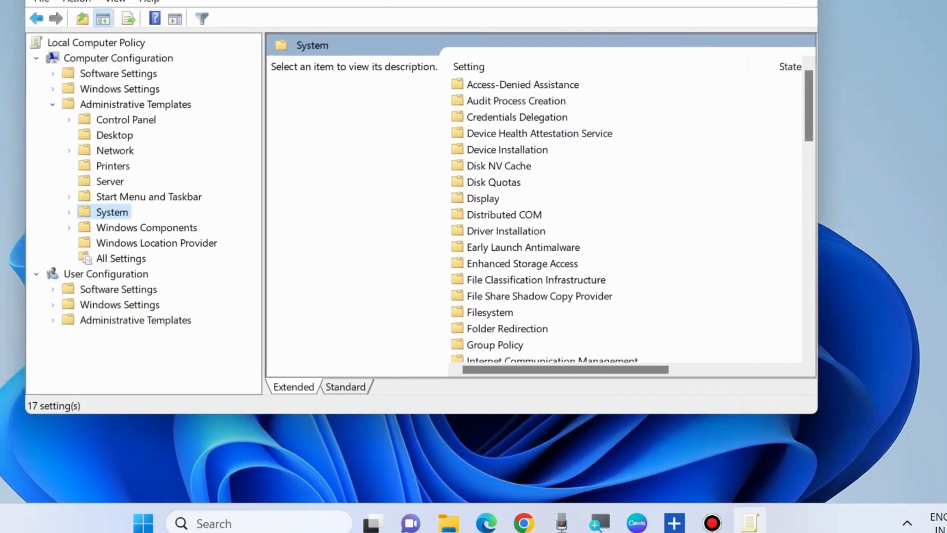
pyautogui.scroll(-3)
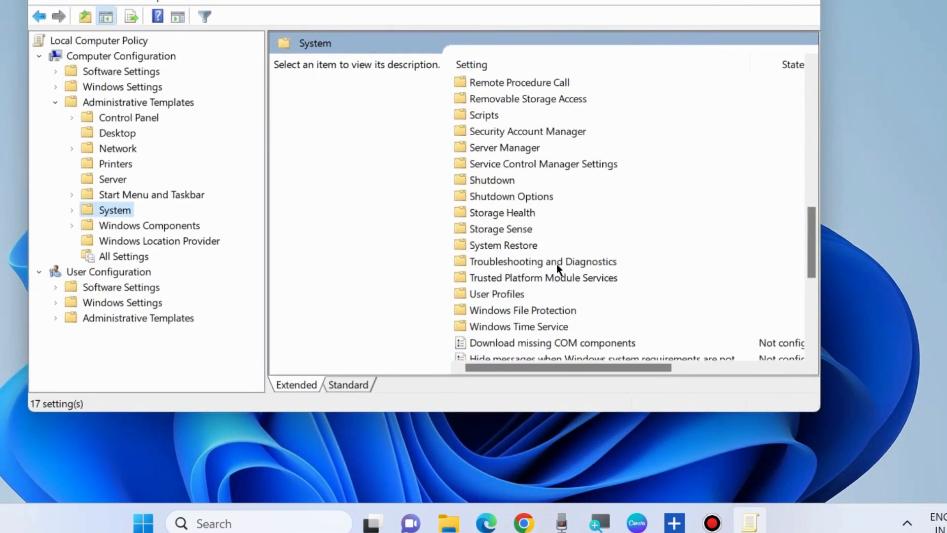
pyautogui.scroll(-3)
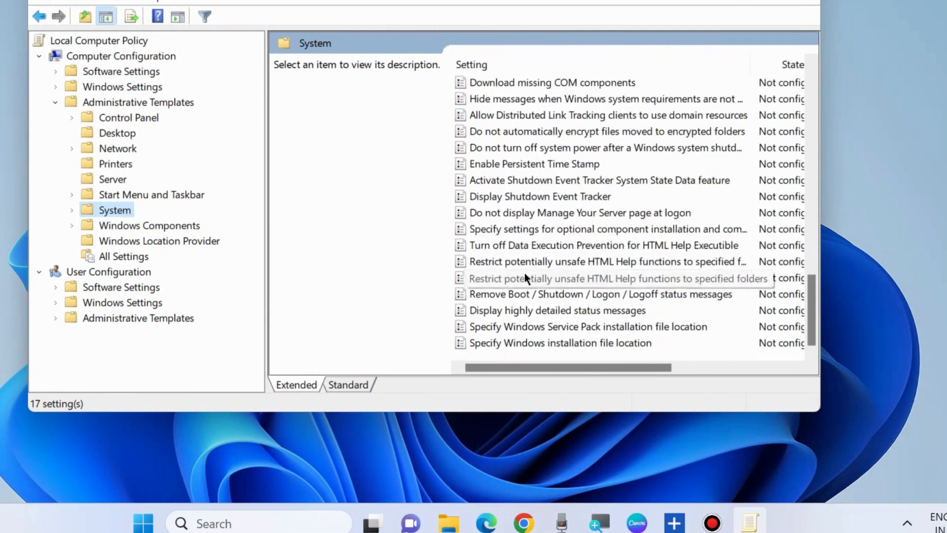
pyautogui.click(608, 229)
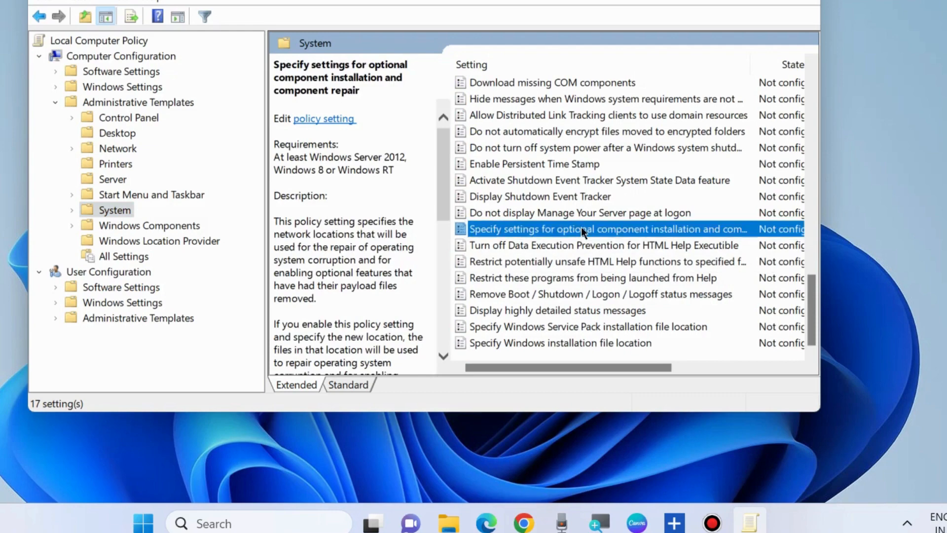
# Set the optional component installation and repair policy to Enabled and apply it
pyautogui.doubleClick(607, 229)
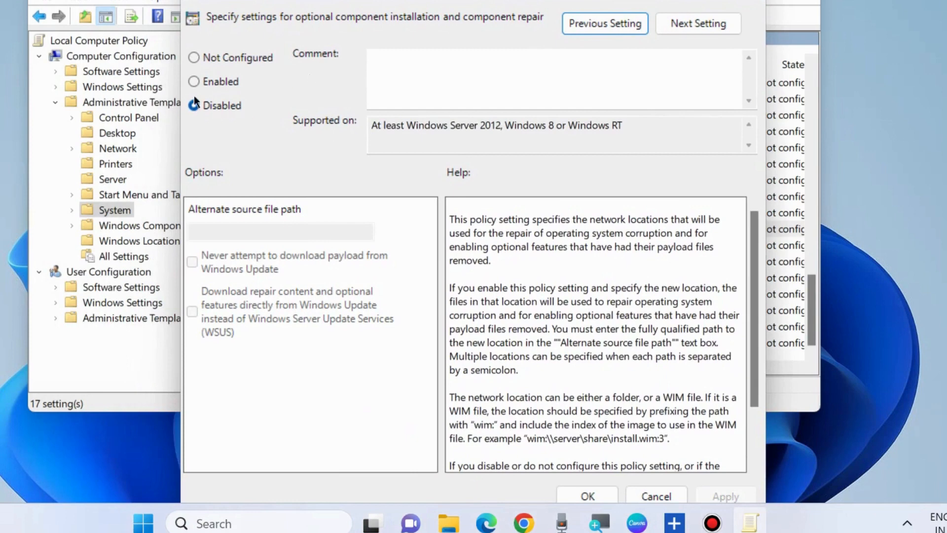
pyautogui.click(193, 81)
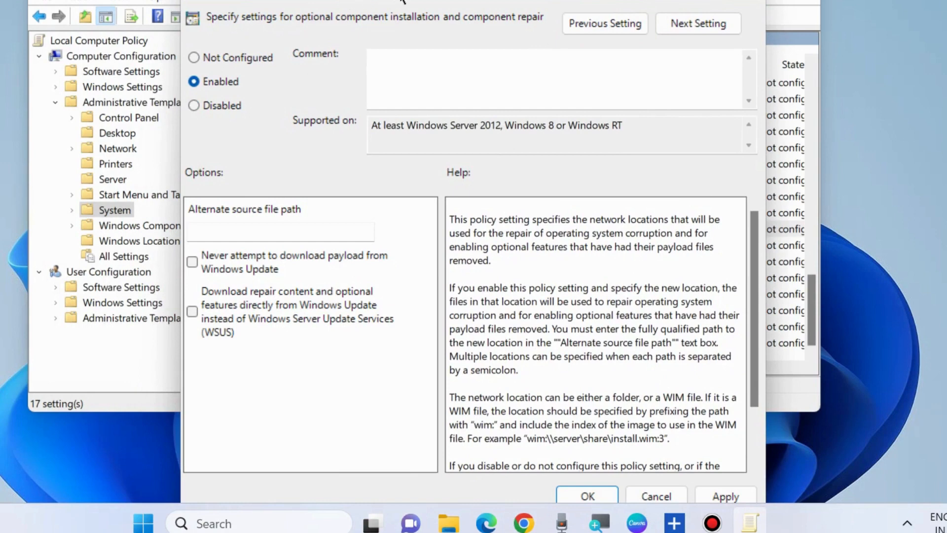
pyautogui.moveTo(584, 148)
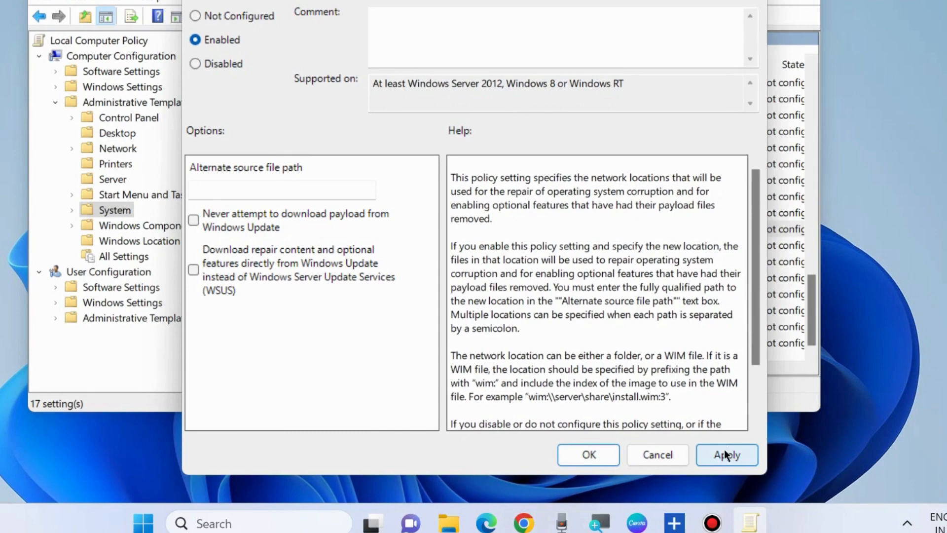
pyautogui.click(588, 455)
pyautogui.write('s')
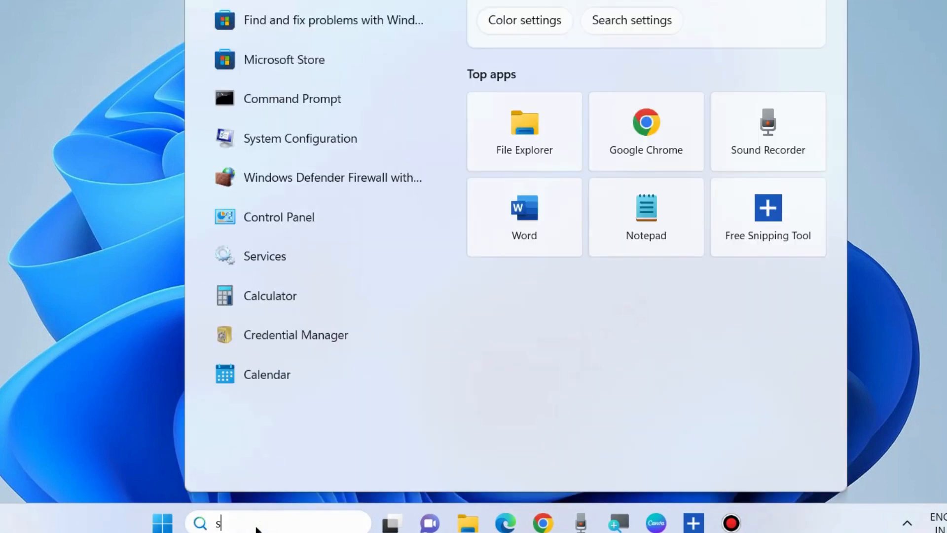
# Search for 'services' and open the Services console
pyautogui.write('ervices')
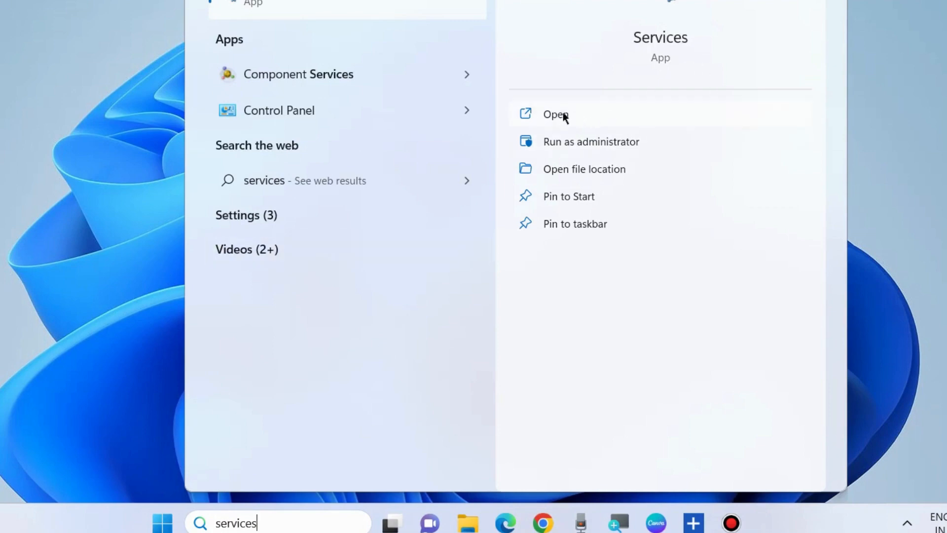
pyautogui.click(555, 114)
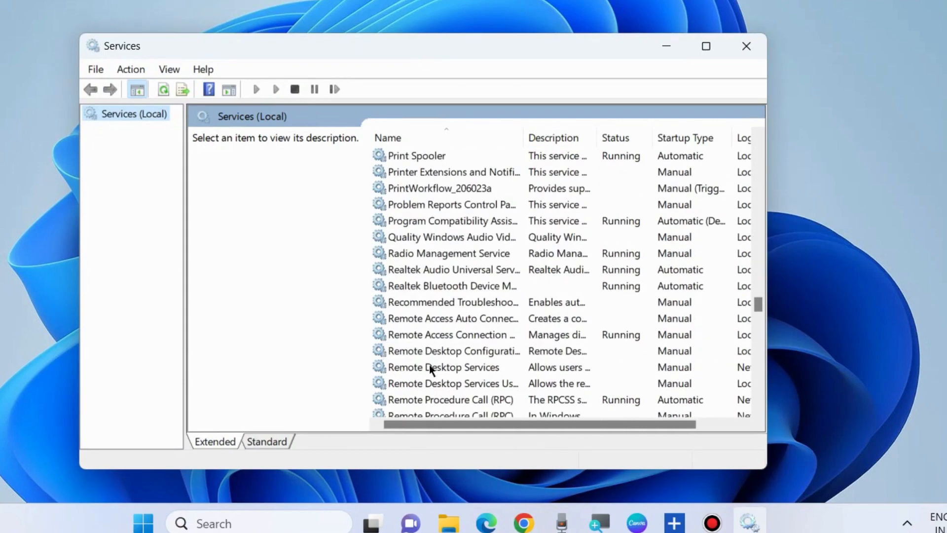
# Restart the Windows Update service
pyautogui.scroll(-3)
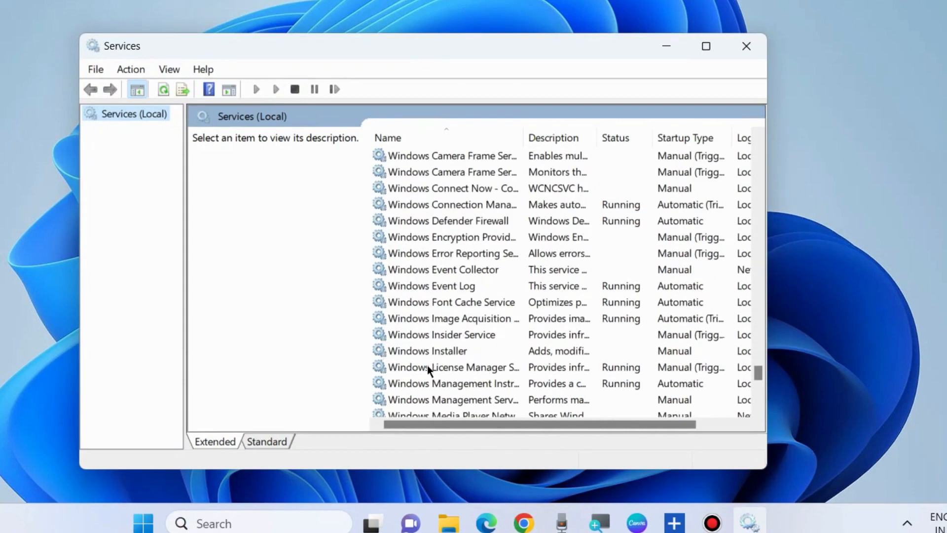
pyautogui.scroll(-3)
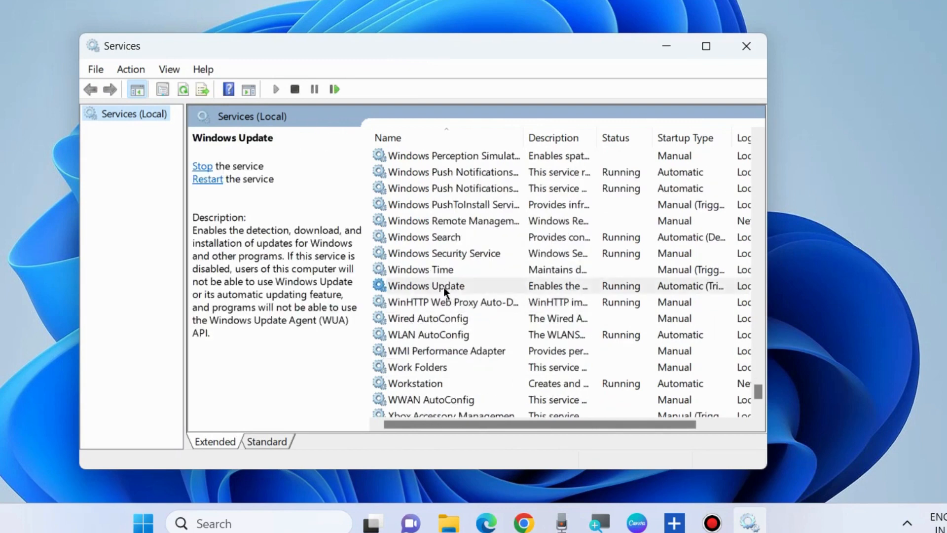
pyautogui.rightClick(426, 285)
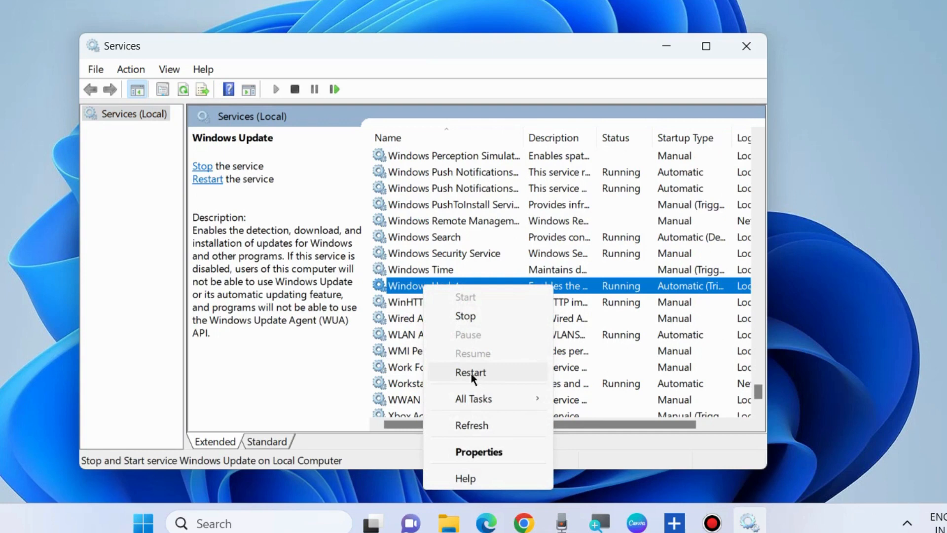
pyautogui.click(470, 372)
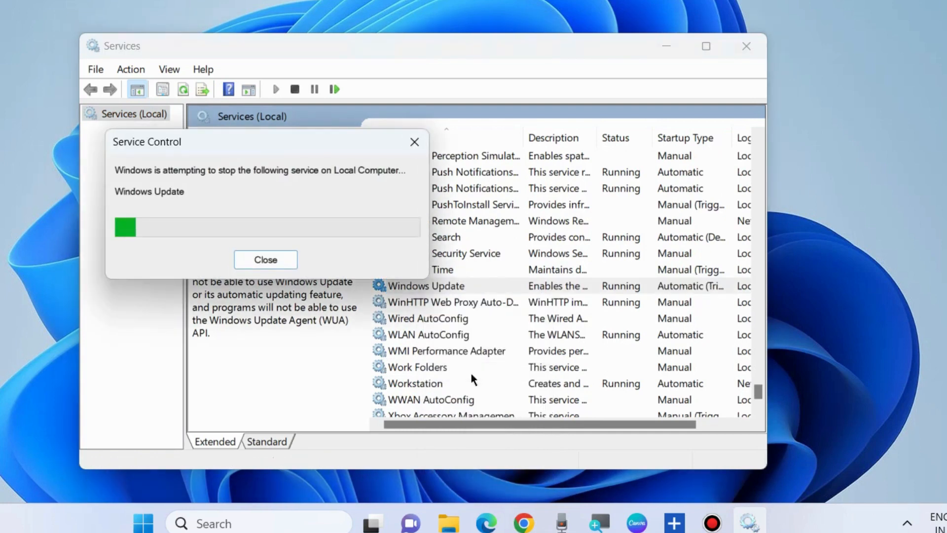
# Confirm Windows Update's startup type is Automatic in its Properties, then close Services
pyautogui.click(264, 259)
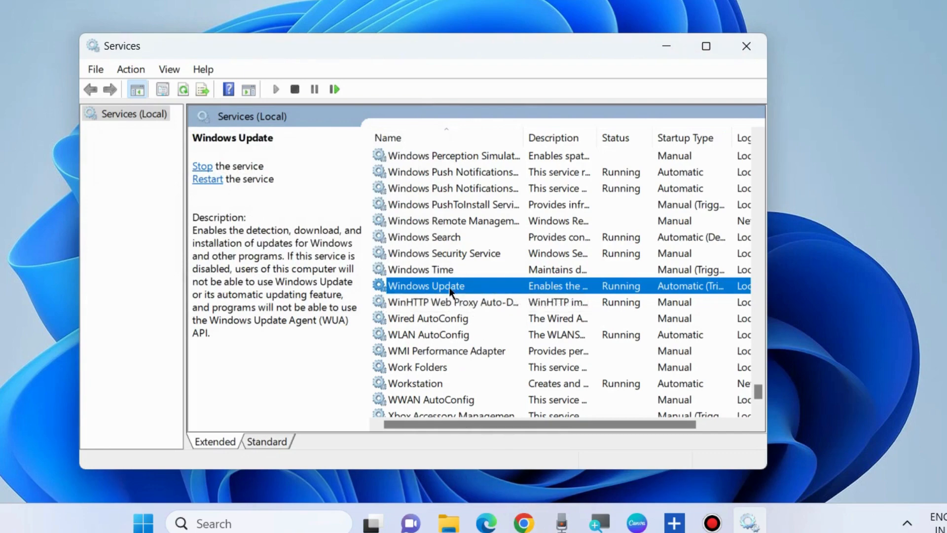
pyautogui.doubleClick(426, 285)
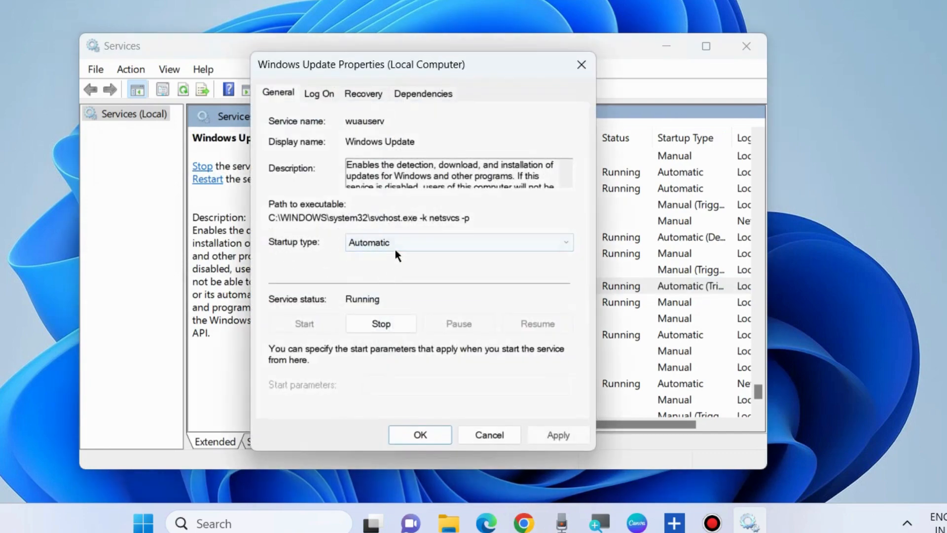
pyautogui.click(558, 434)
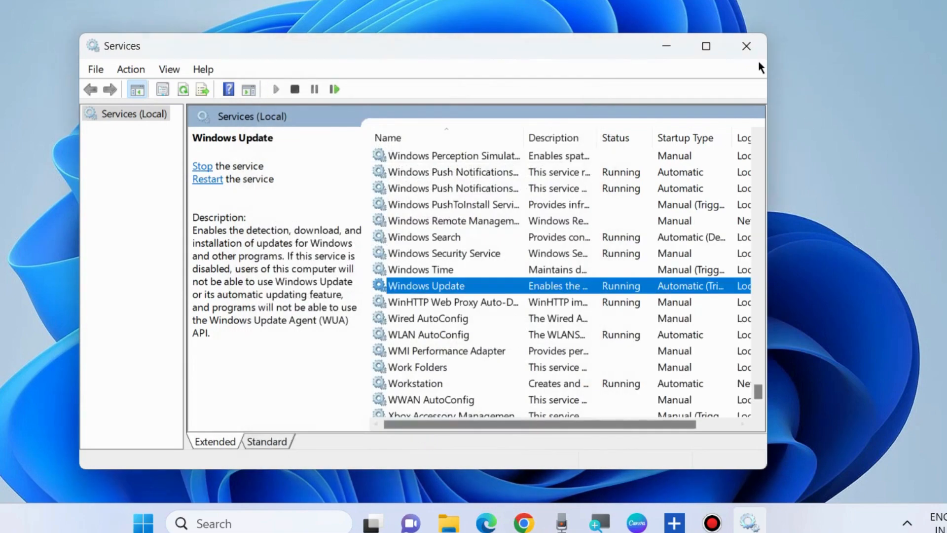
pyautogui.click(746, 46)
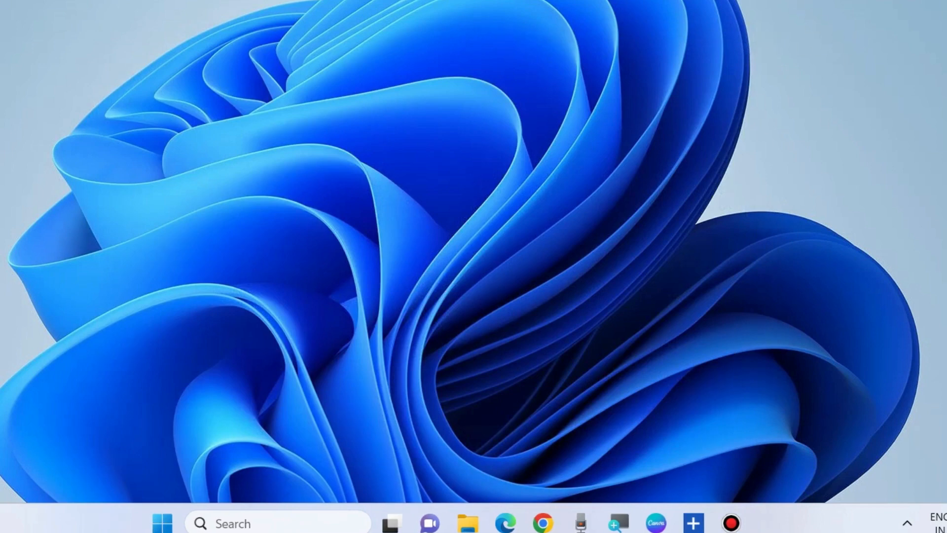
# Search for 'cmd' and open Command Prompt as administrator
pyautogui.click(232, 523)
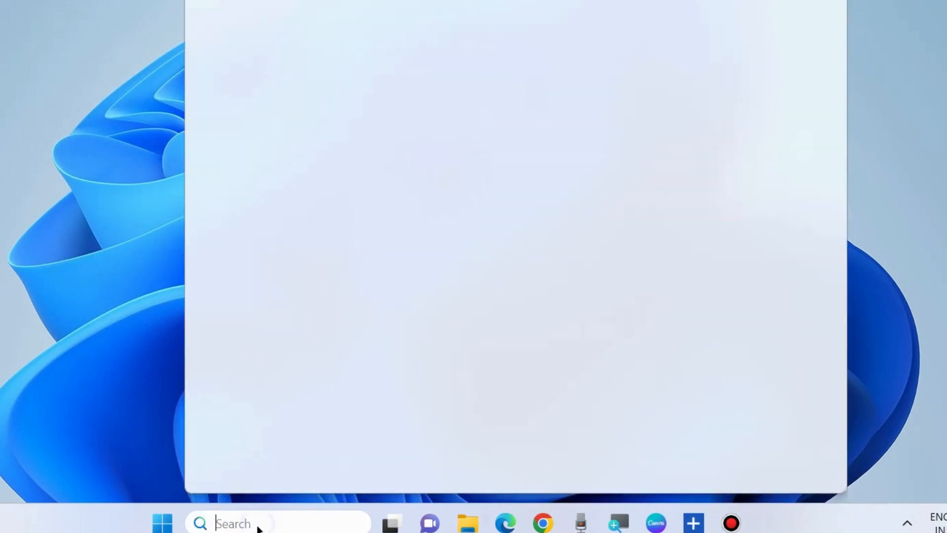
pyautogui.write('cmd')
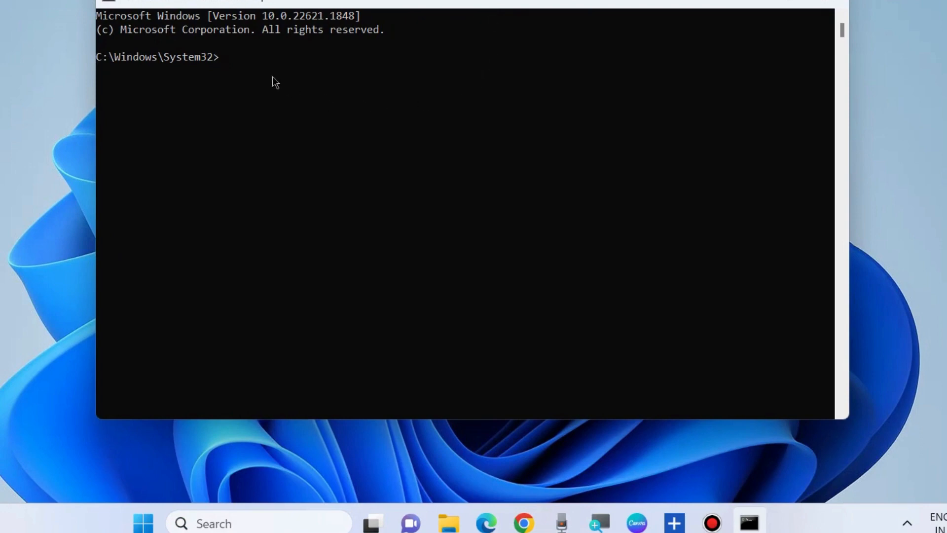
# Run sfc /scannow in the elevated Command Prompt
pyautogui.write('sfc /')
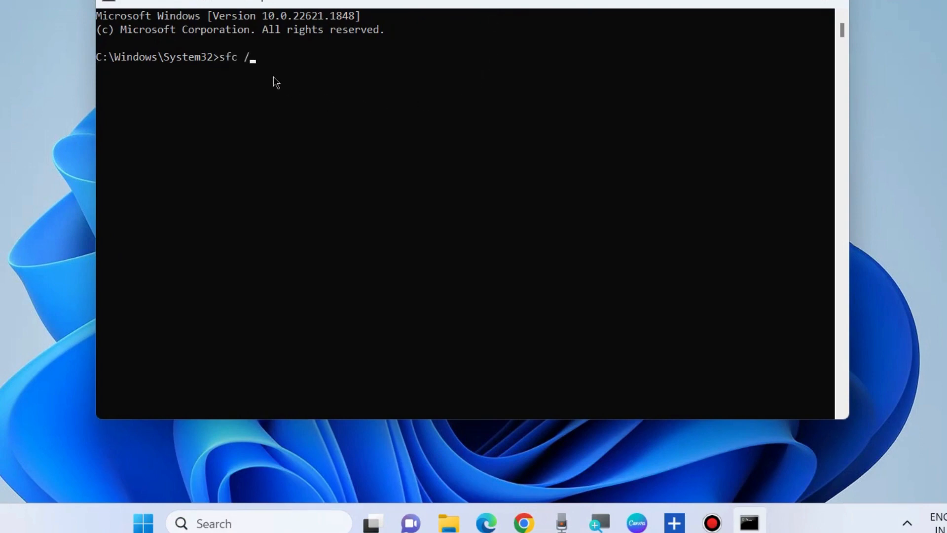
pyautogui.write('scannow')
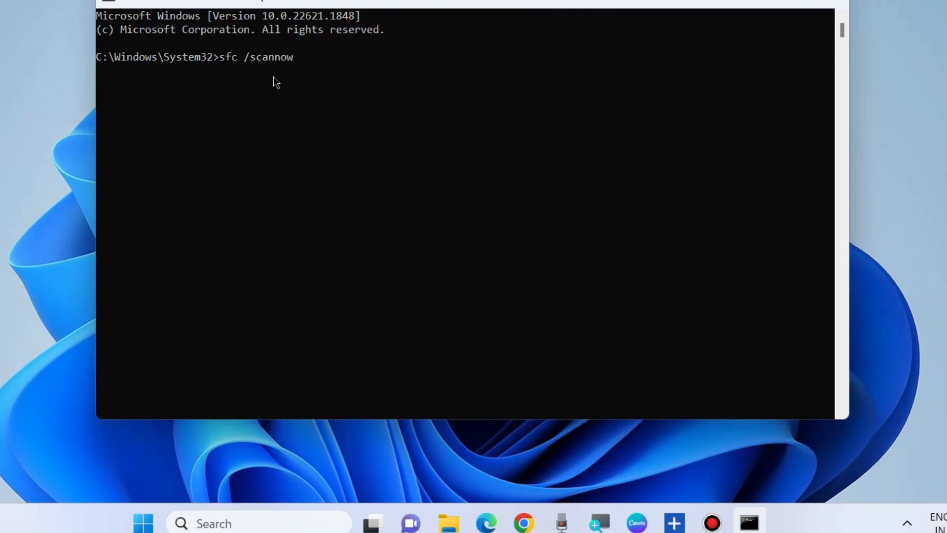
pyautogui.press('enter')
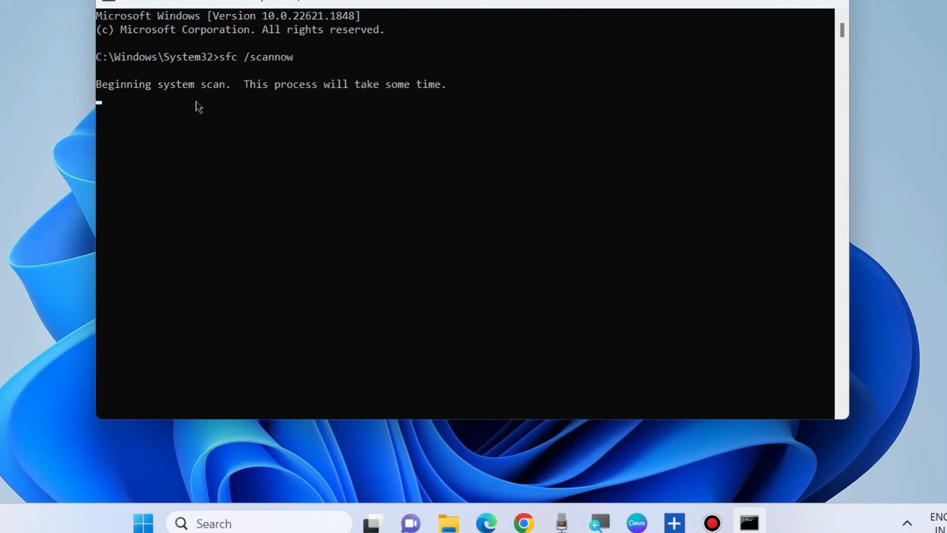